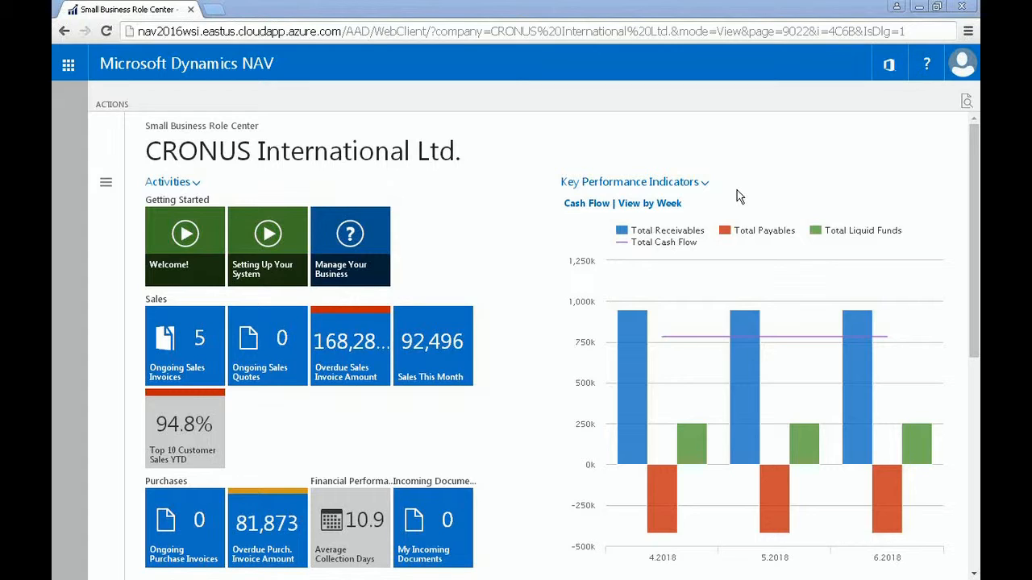
{"action": "mouse_move", "coordinate": [660, 266]}
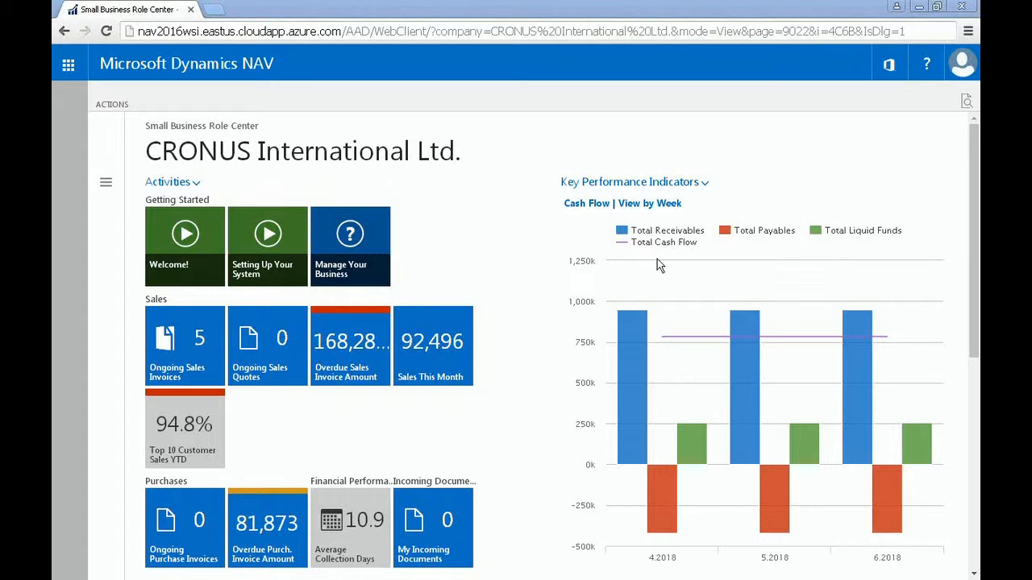
Peek at the KPI chart options, then search for the 'aged accounts payable' report
{"action": "left_click", "coordinate": [704, 181]}
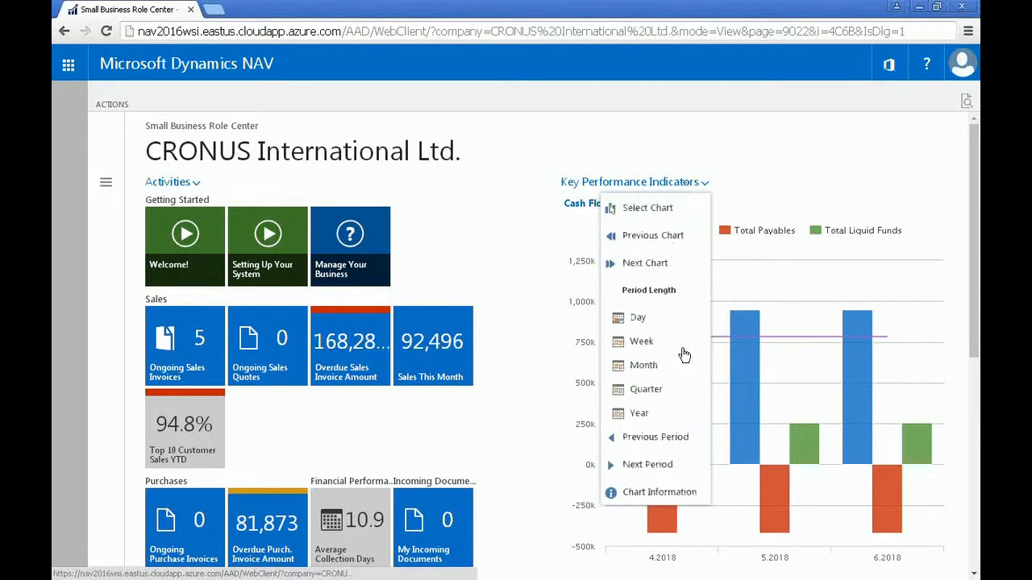
{"action": "left_click", "coordinate": [641, 341]}
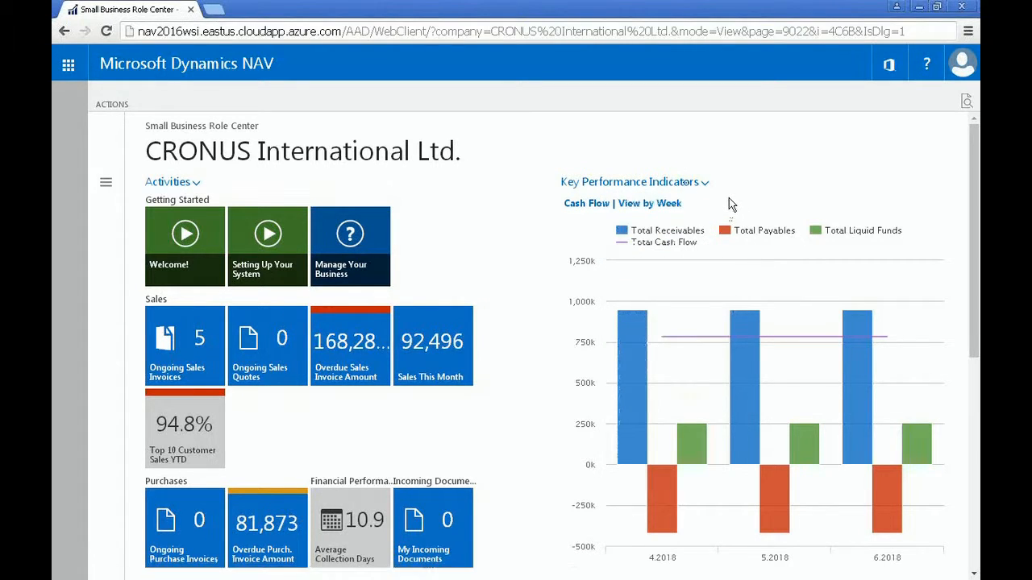
{"action": "mouse_move", "coordinate": [756, 238]}
{"action": "type", "text": "report"}
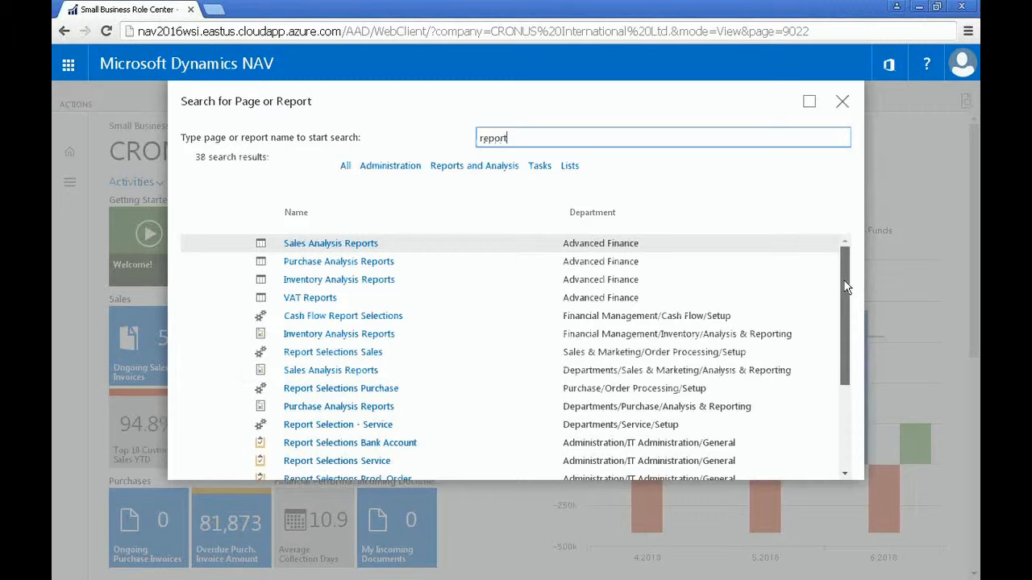
{"action": "scroll", "scroll_direction": "down", "scroll_amount": 3}
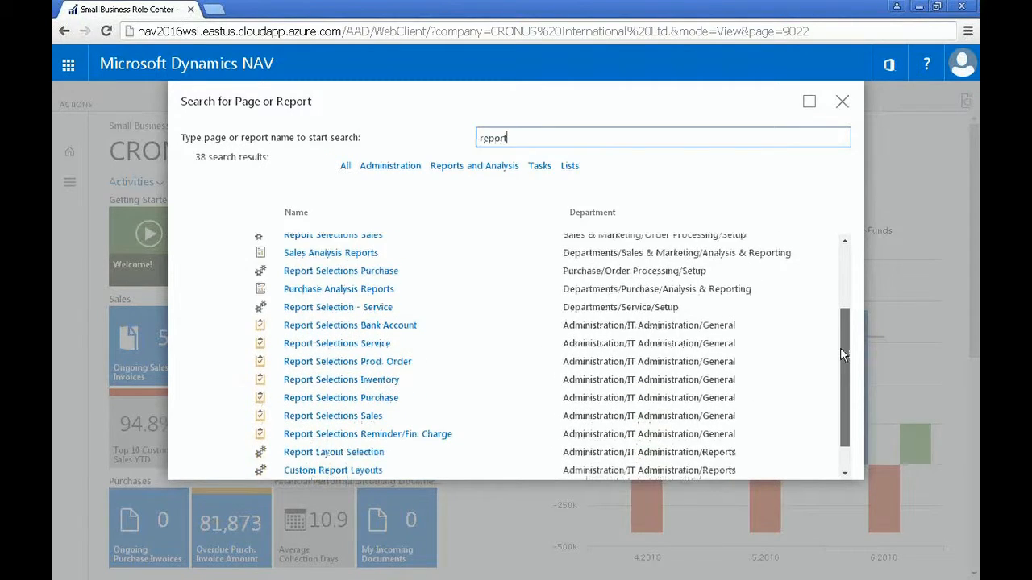
{"action": "scroll", "scroll_direction": "down", "scroll_amount": 3}
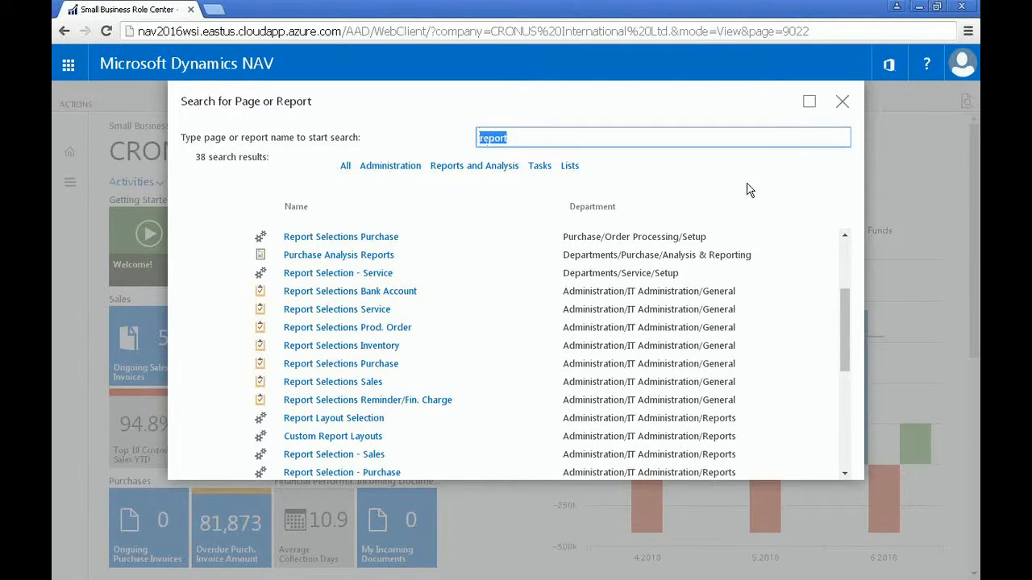
{"action": "type", "text": "ad"}
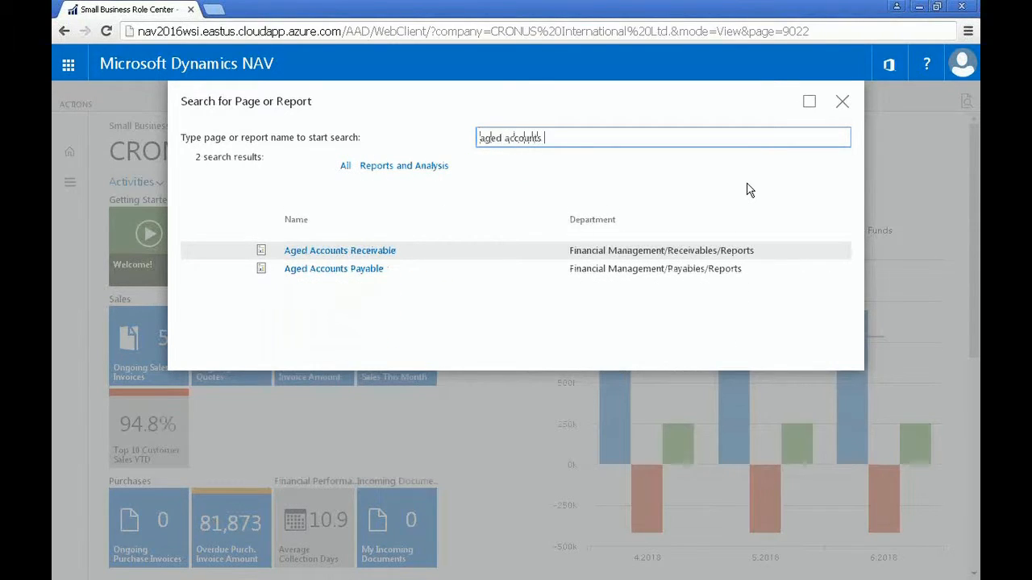
{"action": "type", "text": "payable"}
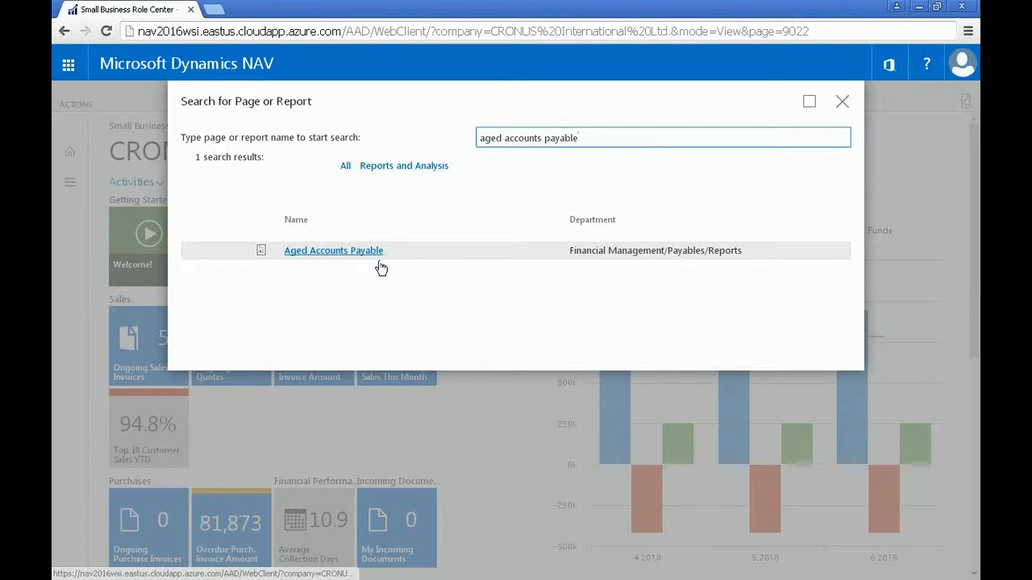
Open Aged Accounts Payable with Aged As Of 2/2/2018 and a 2M period length
{"action": "left_click", "coordinate": [333, 250]}
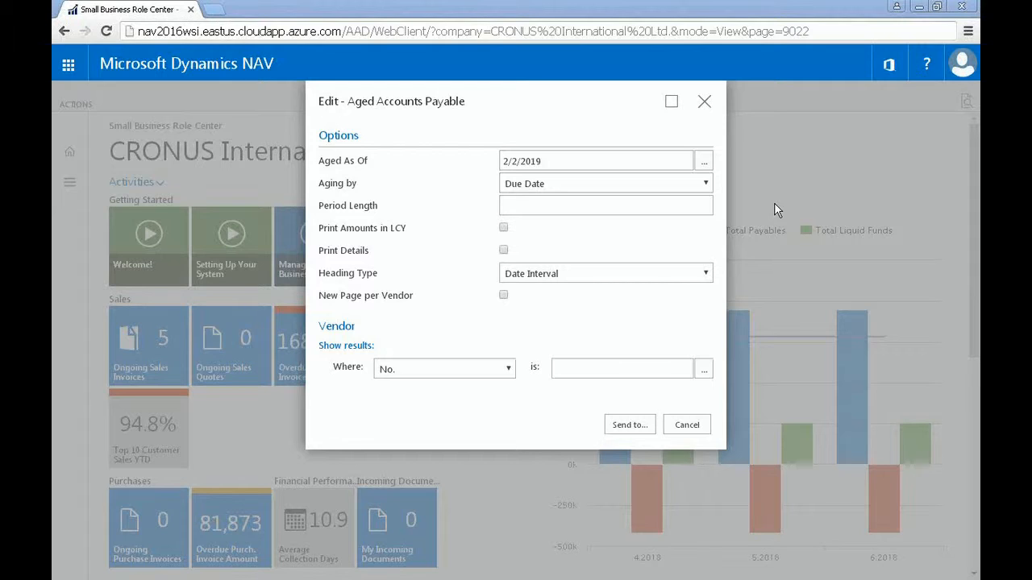
{"action": "left_click", "coordinate": [597, 161]}
{"action": "type", "text": "8"}
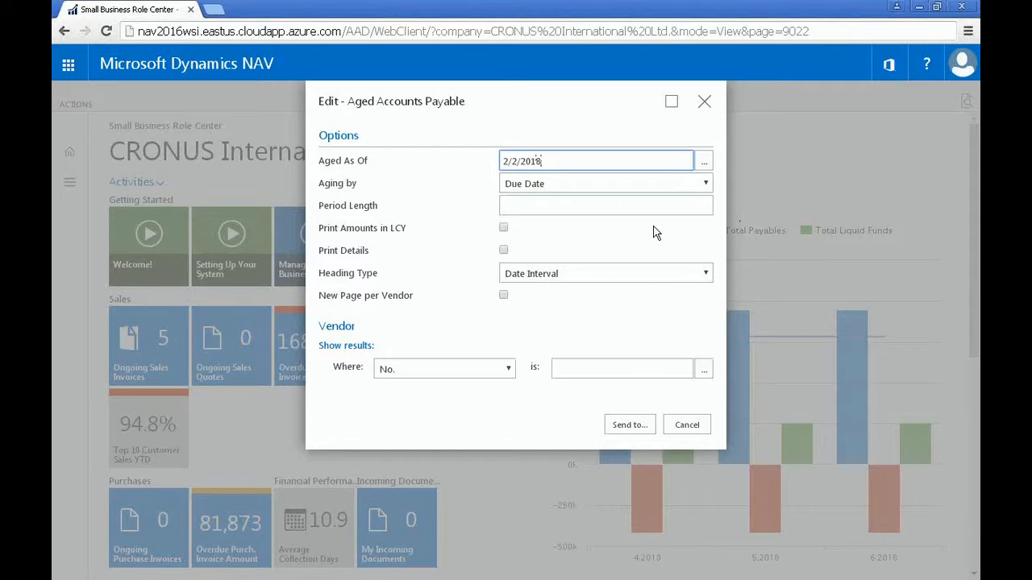
{"action": "left_click", "coordinate": [604, 205]}
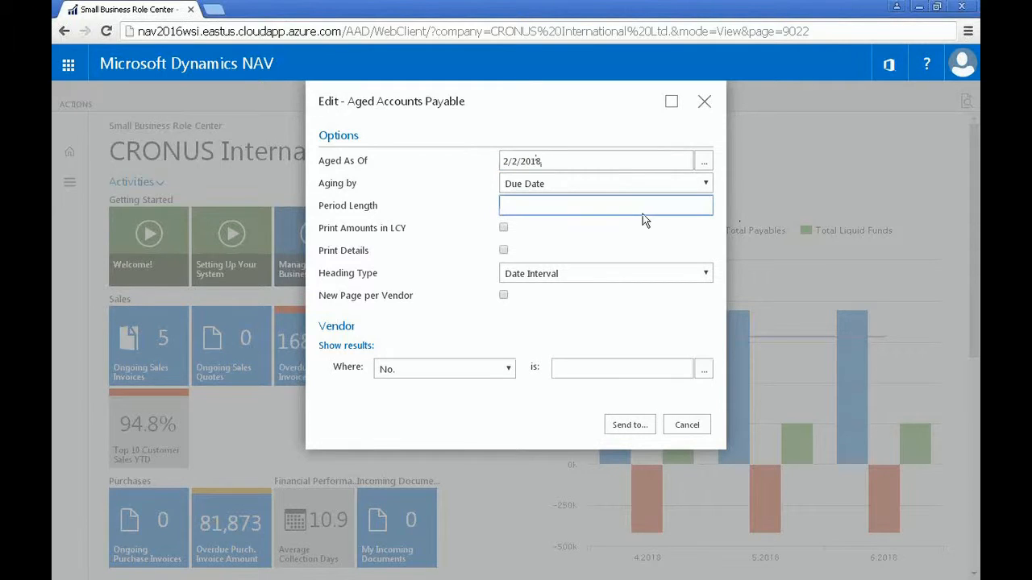
{"action": "type", "text": "2M"}
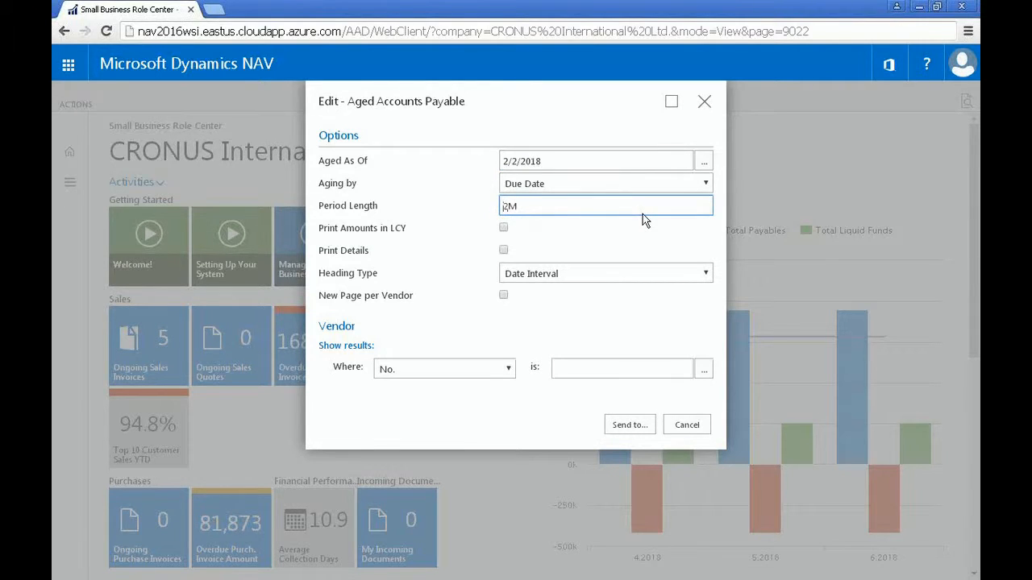
{"action": "mouse_move", "coordinate": [652, 247]}
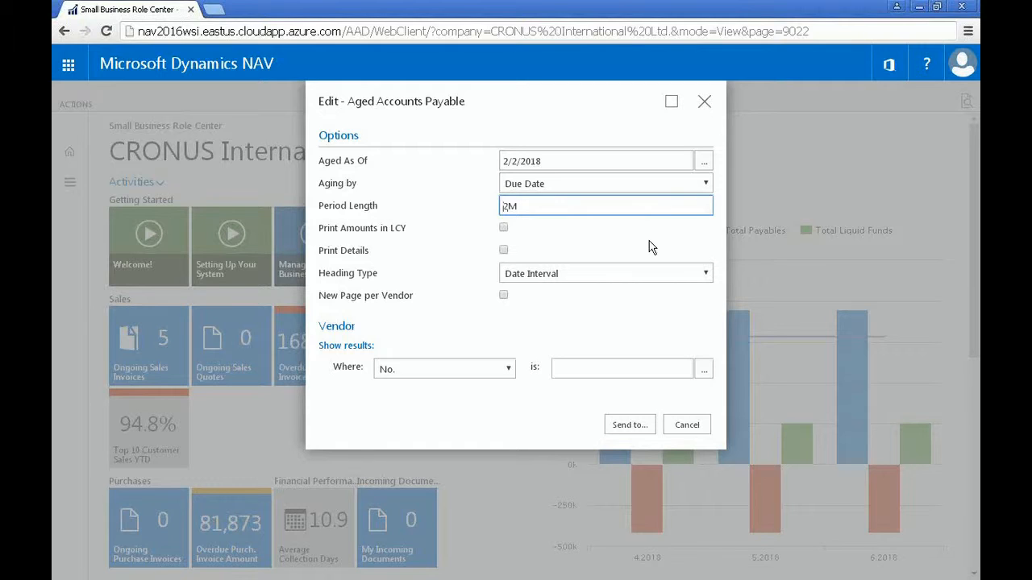
{"action": "mouse_move", "coordinate": [651, 324]}
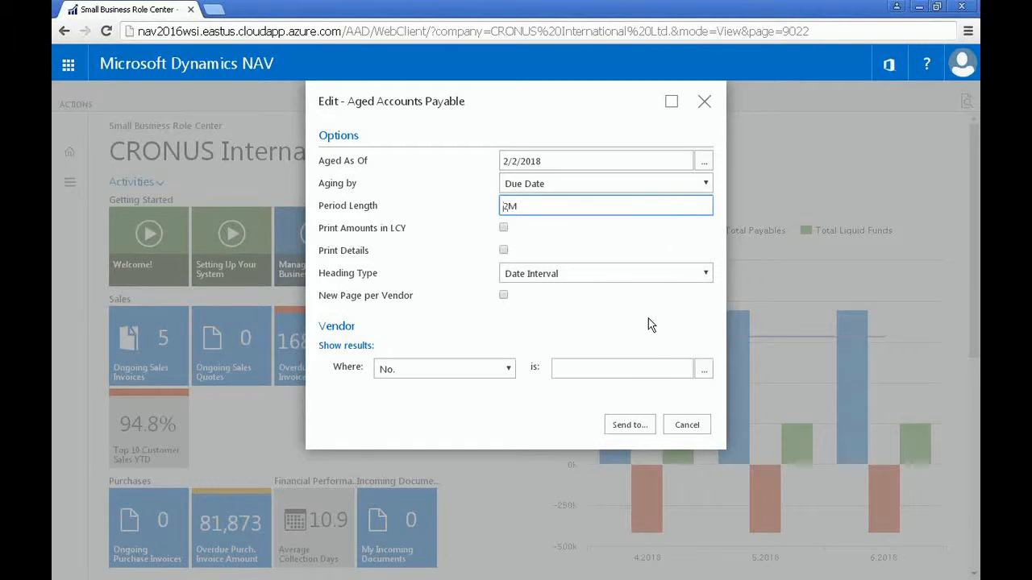
Send the Aged Accounts Payable report as a PDF Document and open the downloaded file
{"action": "left_click", "coordinate": [630, 424]}
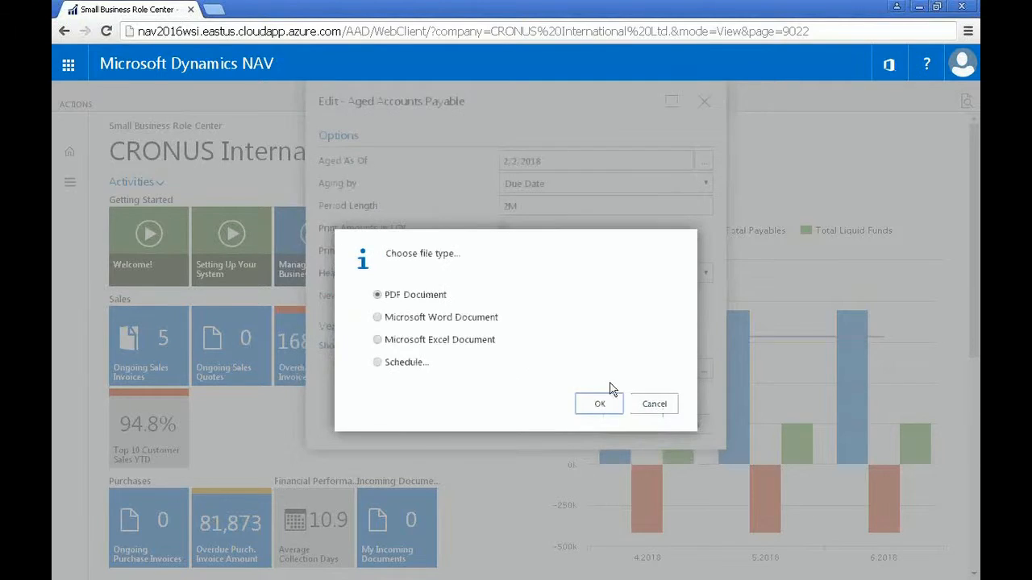
{"action": "mouse_move", "coordinate": [548, 299]}
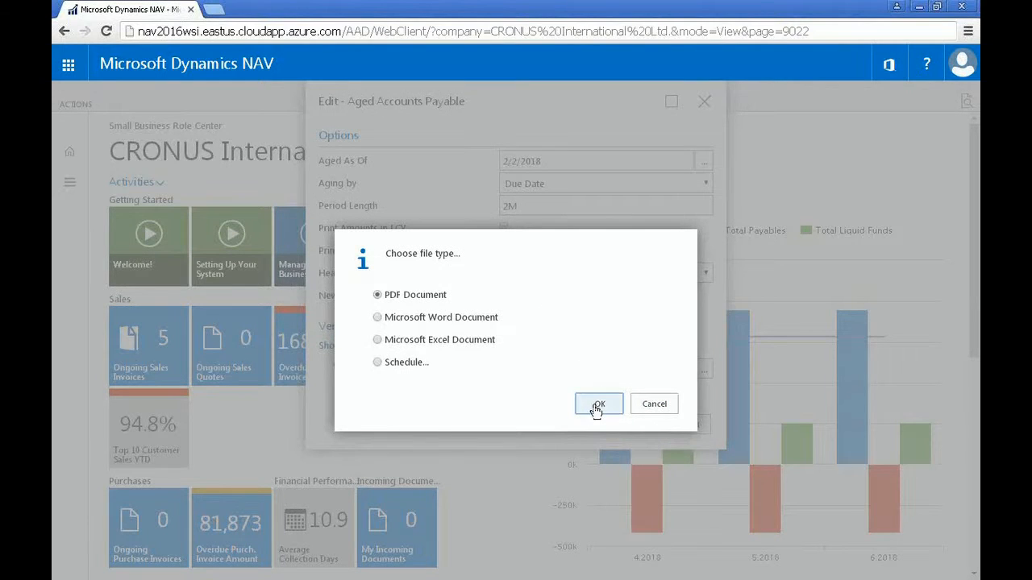
{"action": "left_click", "coordinate": [598, 404]}
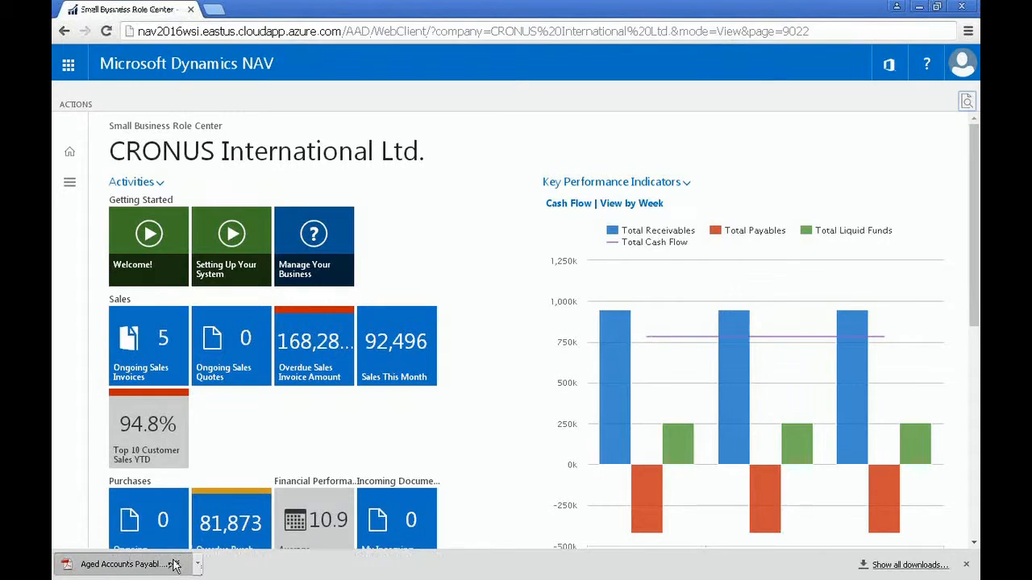
{"action": "left_click", "coordinate": [121, 564]}
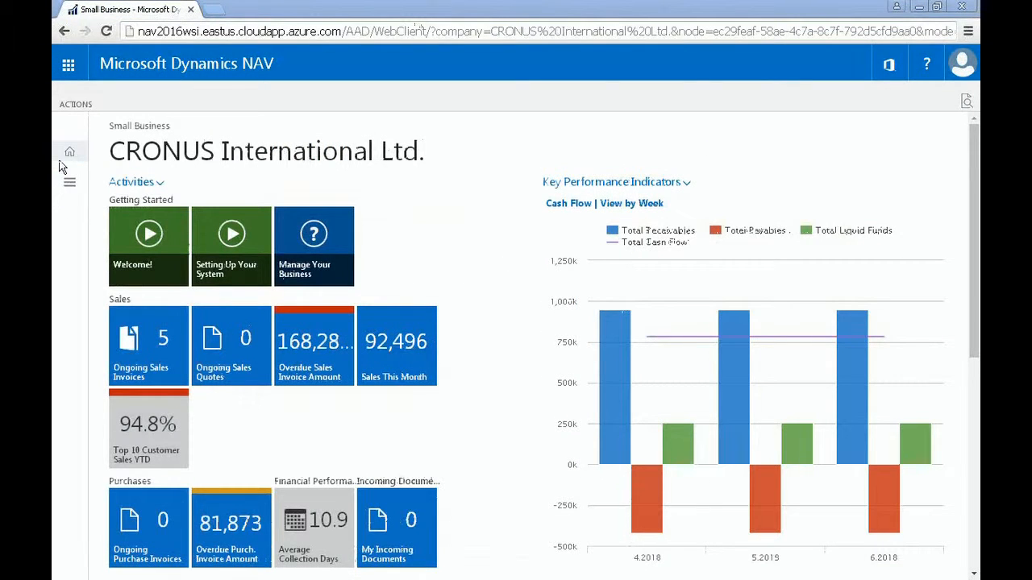
{"action": "mouse_move", "coordinate": [69, 182]}
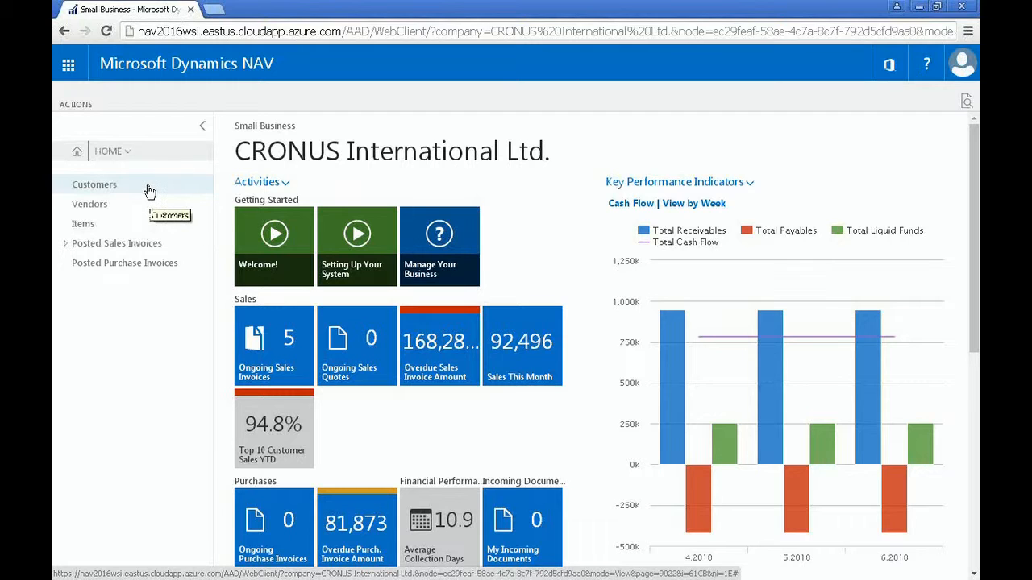
Go to the Customers list from the home navigation
{"action": "left_click", "coordinate": [95, 185]}
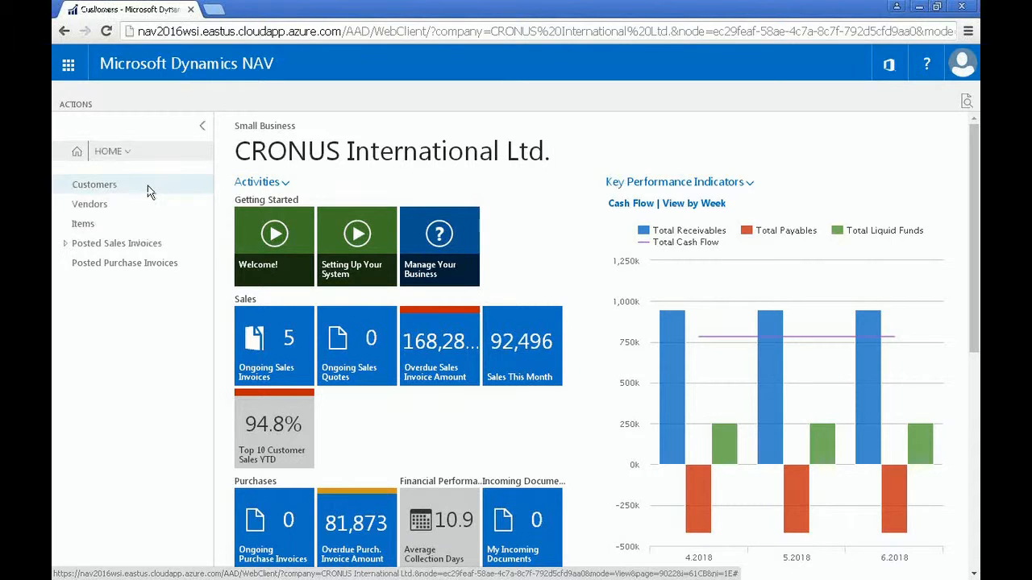
{"action": "left_click", "coordinate": [94, 184]}
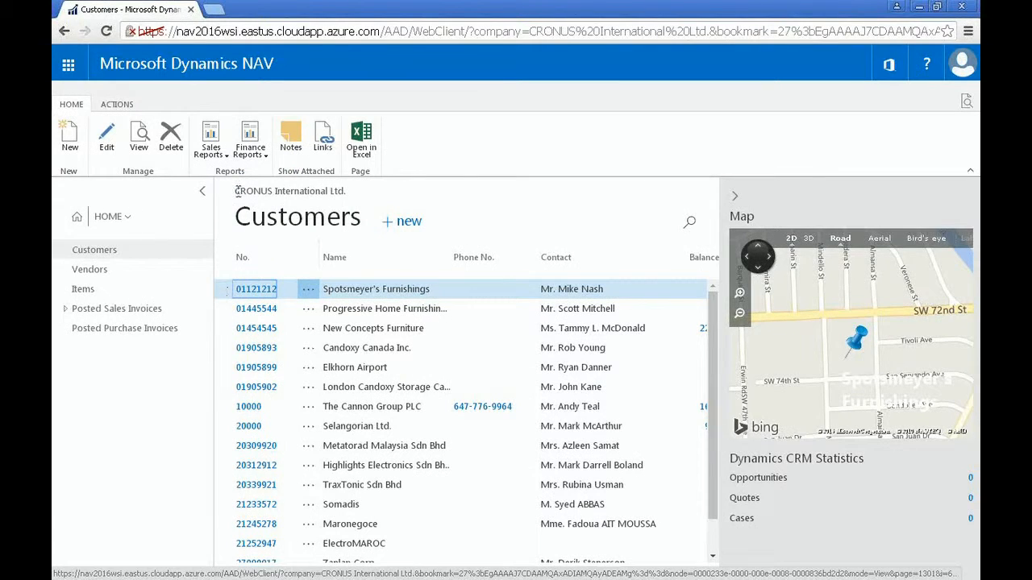
Run Customer - Balance to Date from Finance Reports, filtered to customer 10000, and send it
{"action": "left_click", "coordinate": [249, 137]}
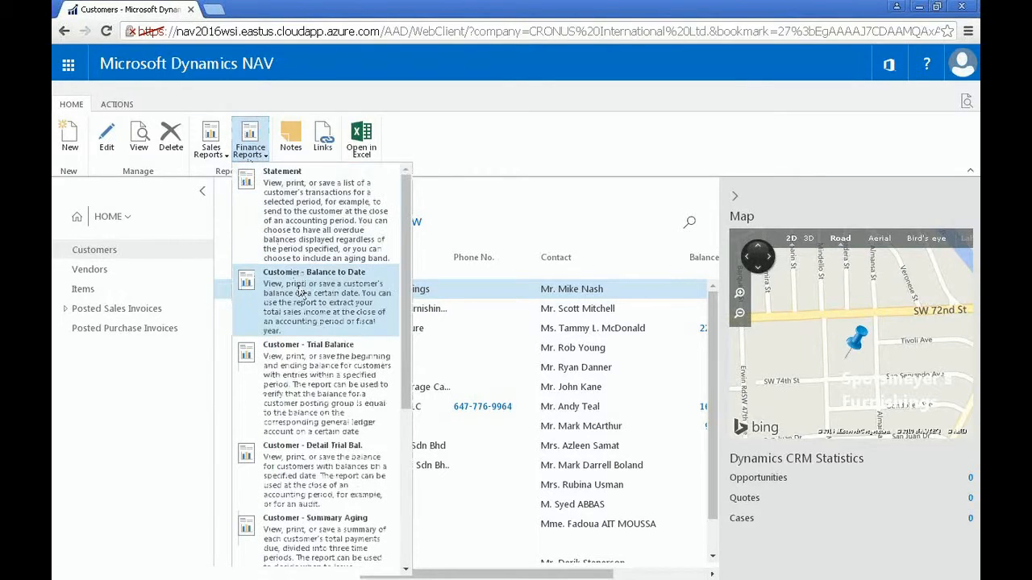
{"action": "left_click", "coordinate": [313, 272]}
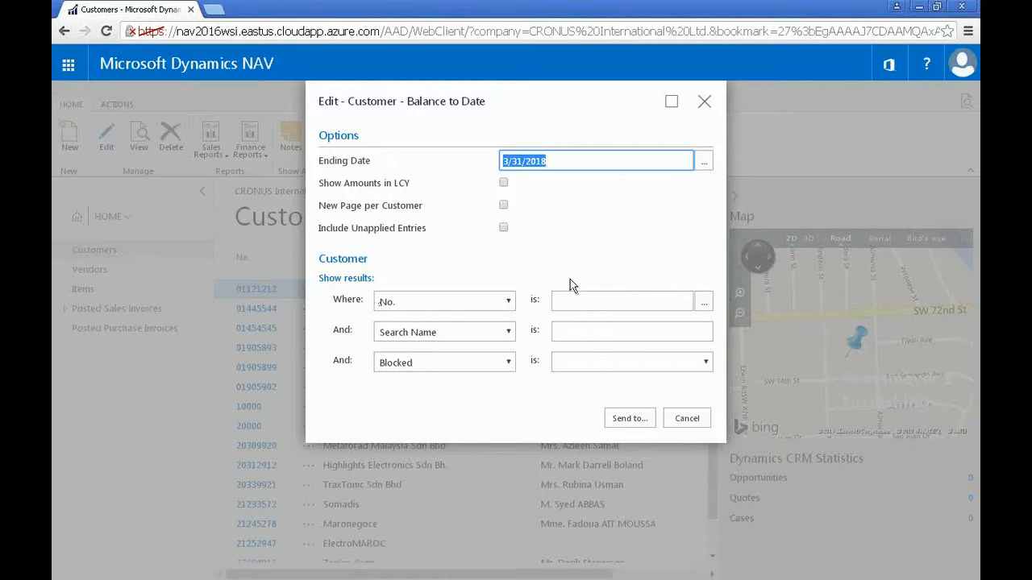
{"action": "type", "text": "10000"}
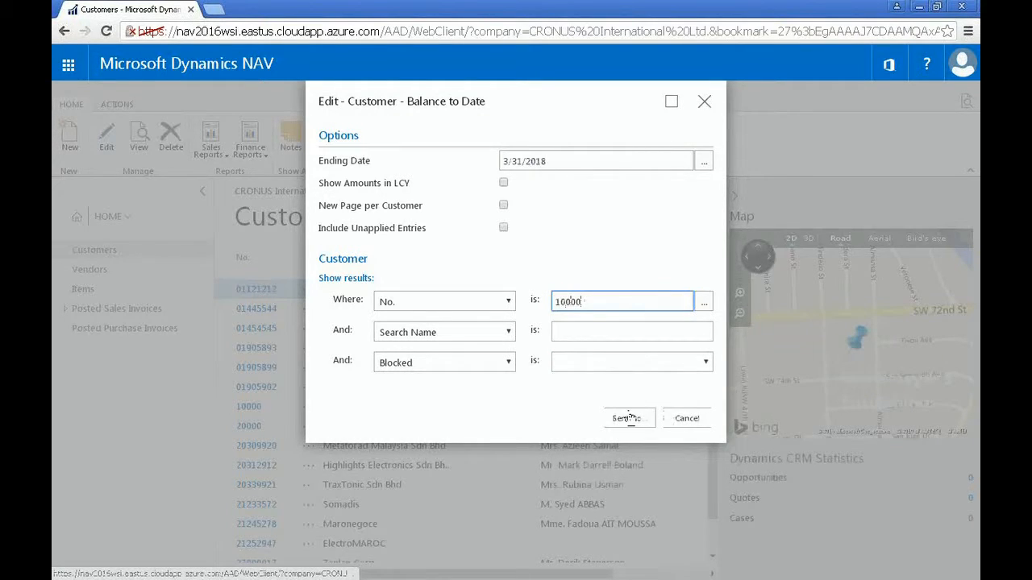
{"action": "left_click", "coordinate": [628, 418]}
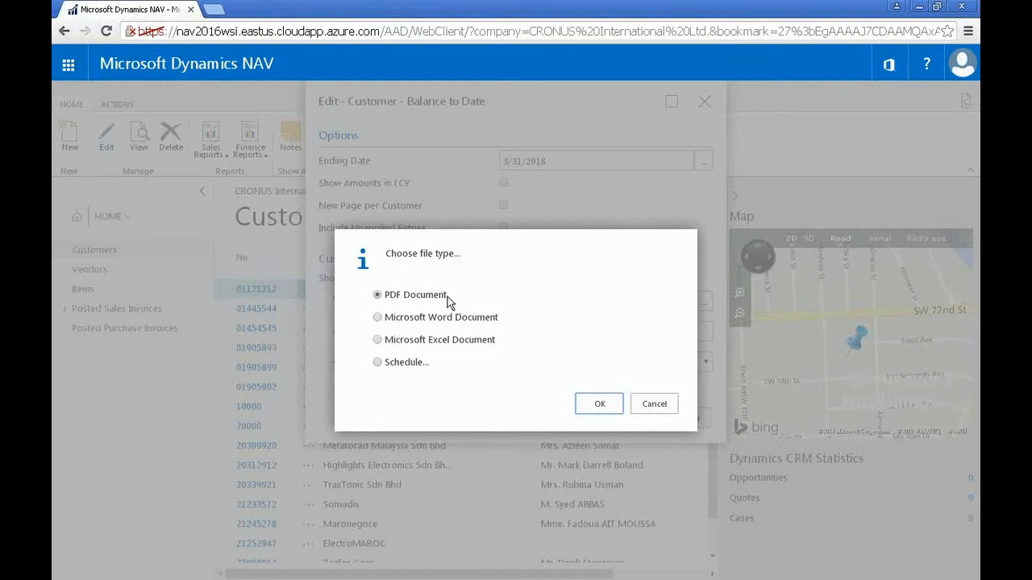
Output the balance report as a PDF Document and open the downloaded file
{"action": "left_click", "coordinate": [599, 403]}
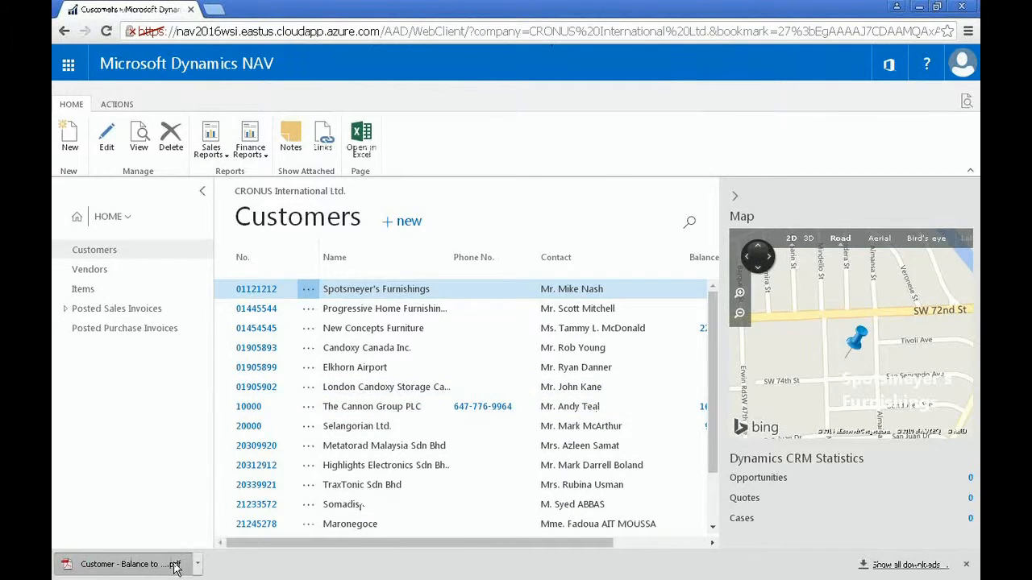
{"action": "left_click", "coordinate": [125, 565]}
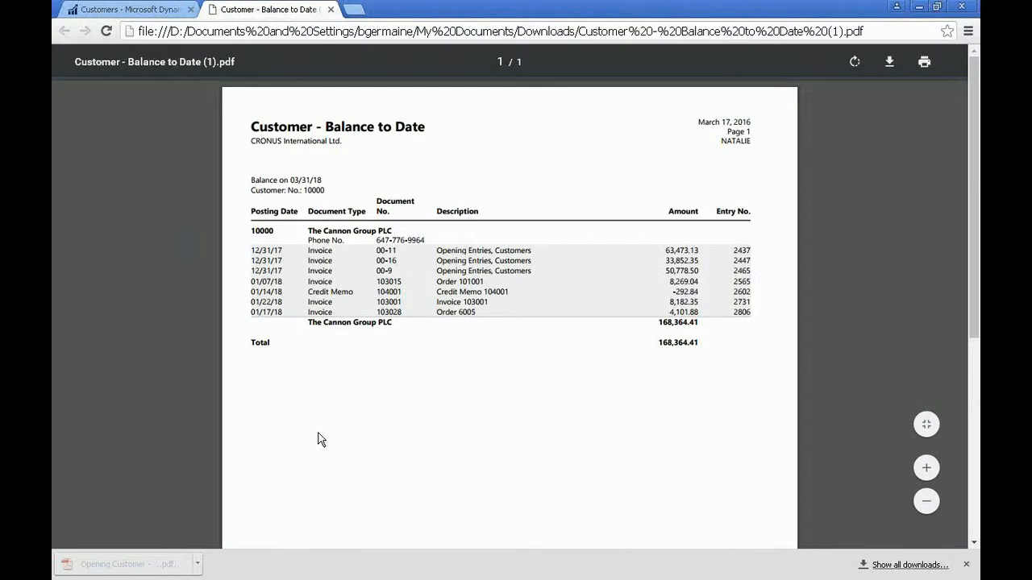